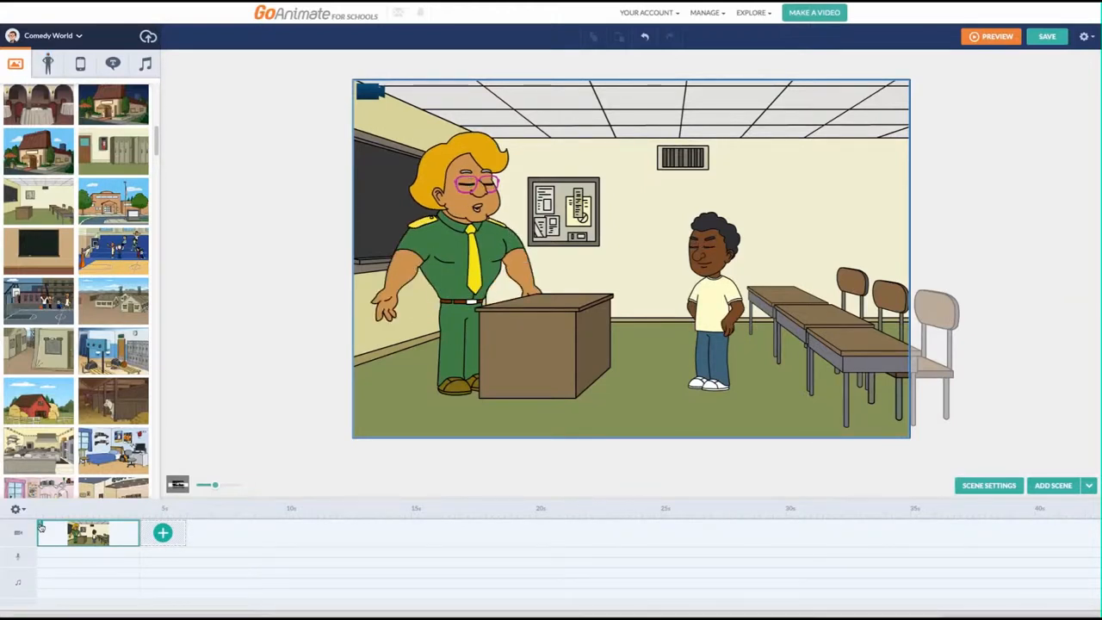
Open the context menu of the first scene thumbnail in the timeline.
right_click(86, 532)
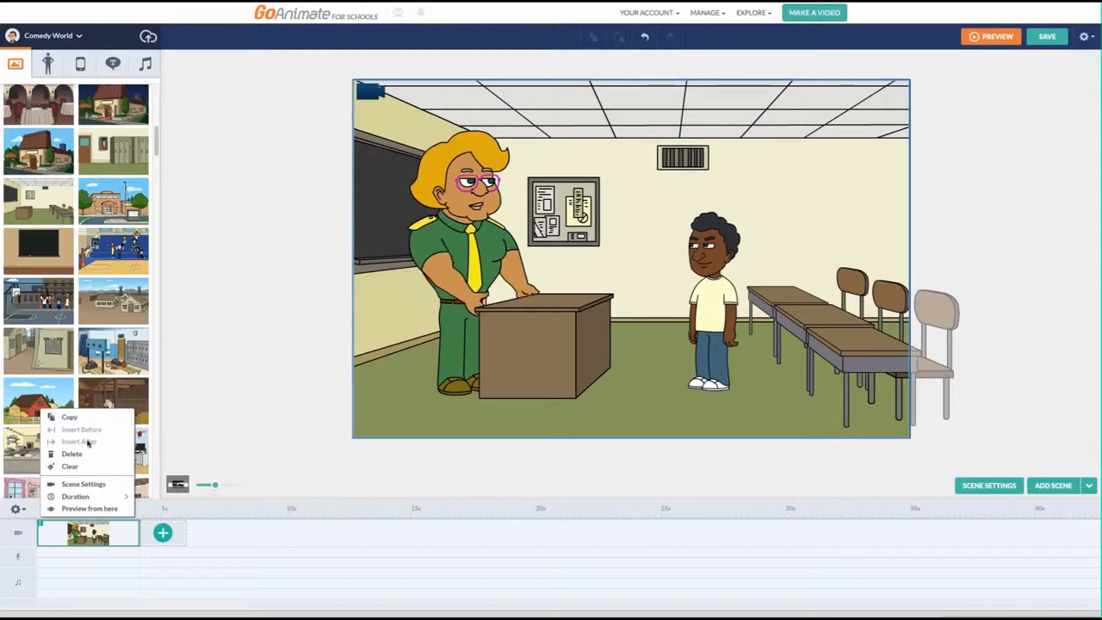
mouse_move(70, 466)
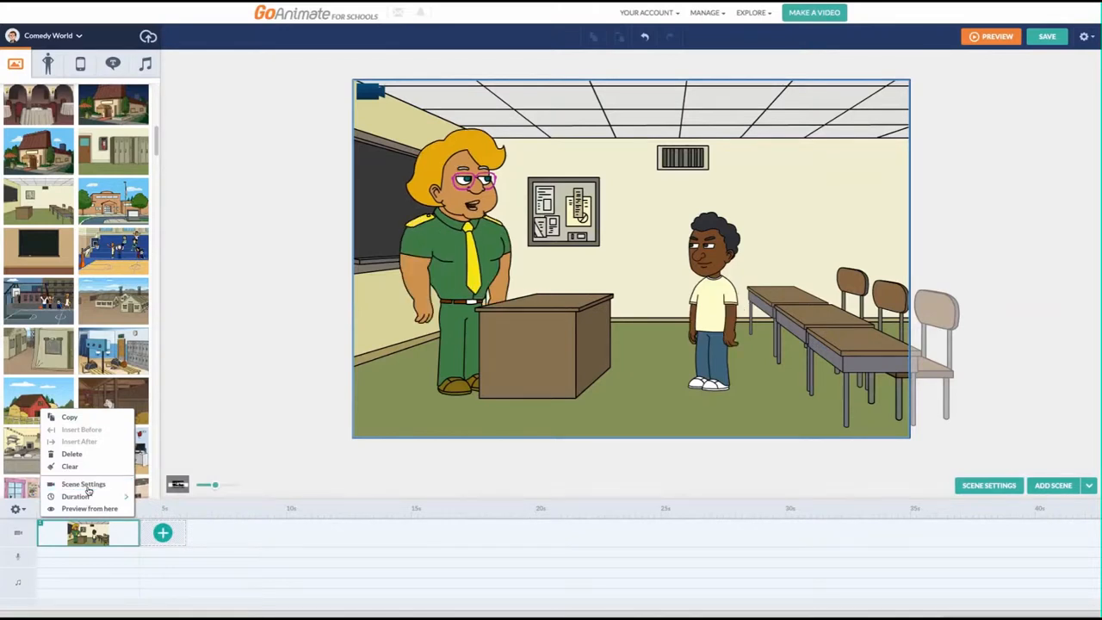
Open scene 1's settings (4.125 s) and browse Narration, Effects and Composition, returning to Options.
left_click(83, 483)
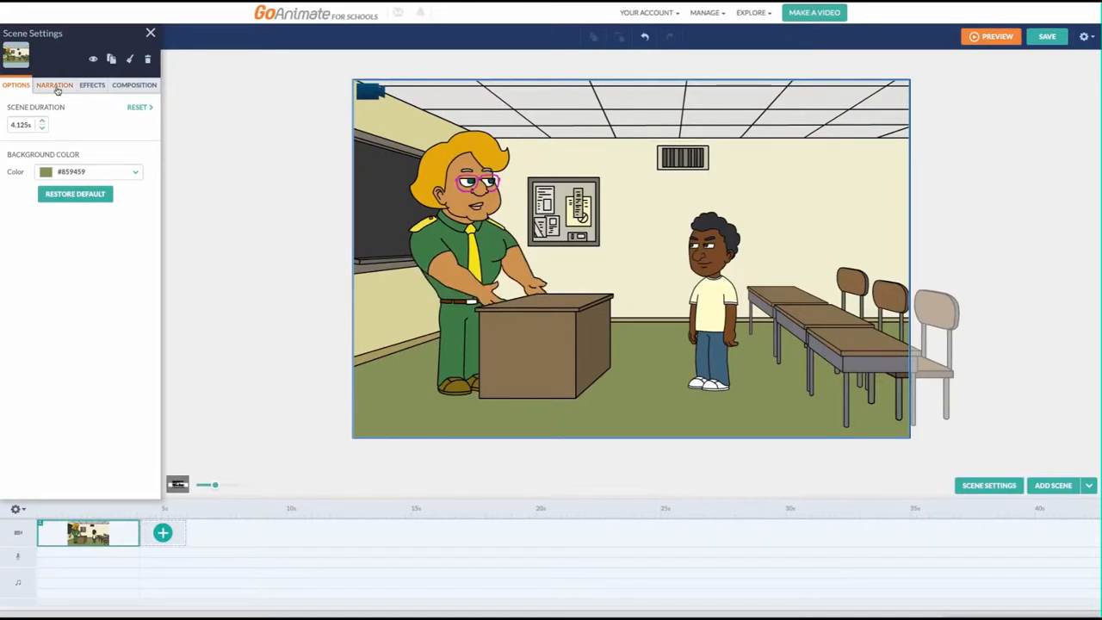
left_click(54, 84)
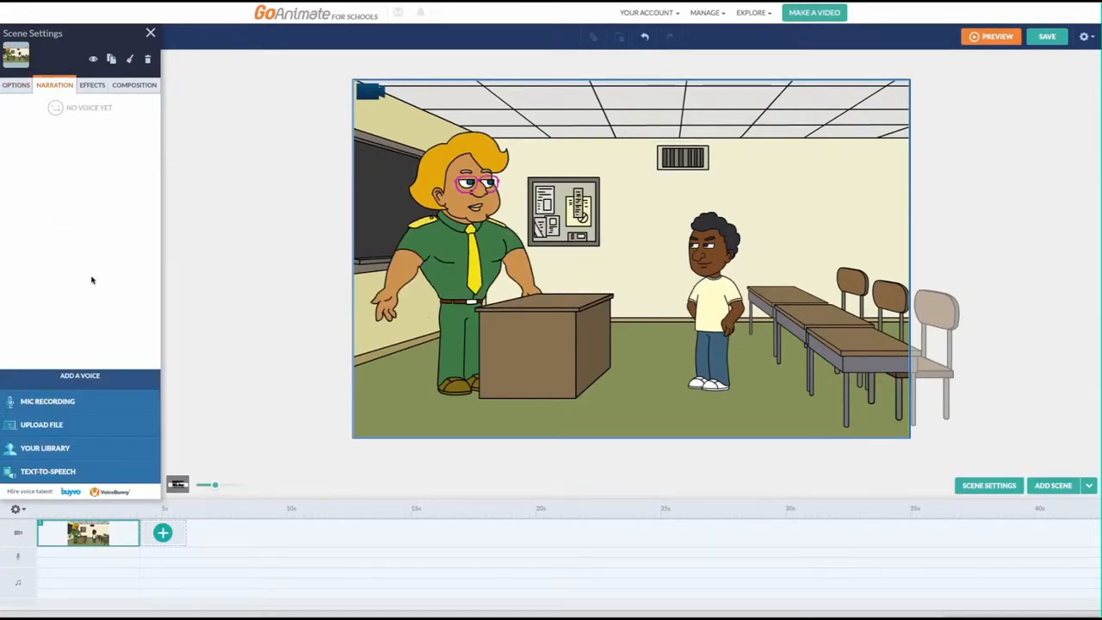
left_click(92, 84)
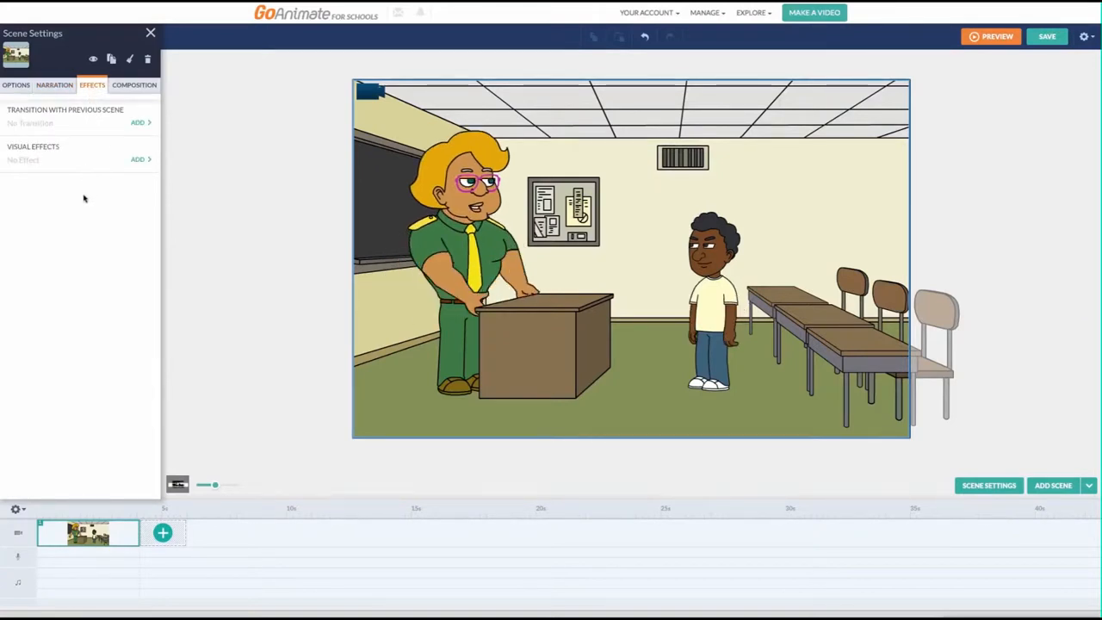
left_click(134, 84)
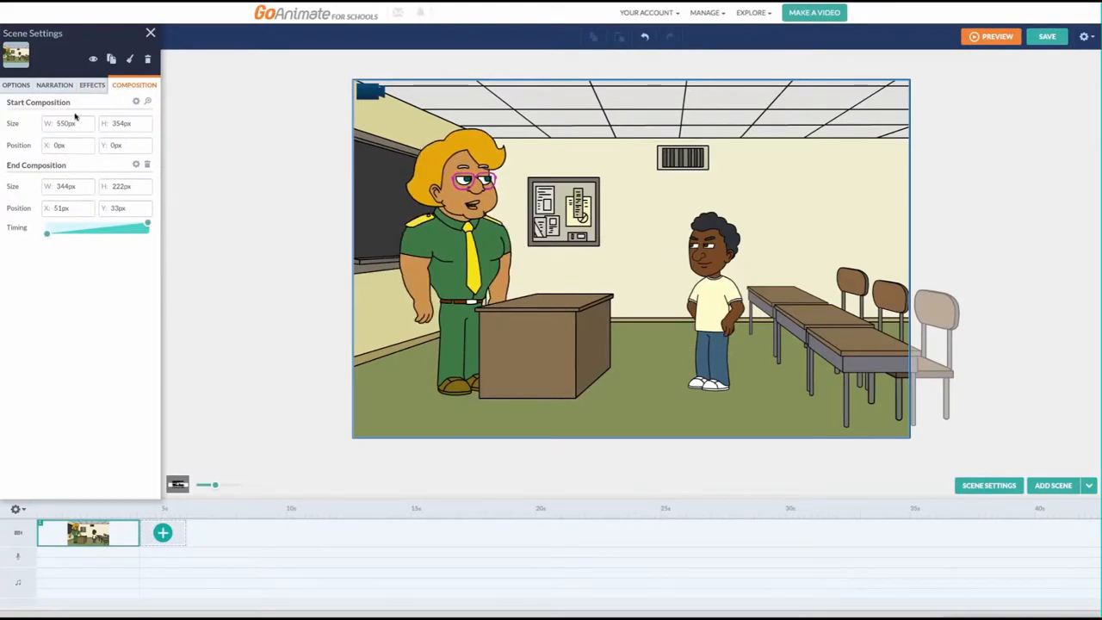
left_click(16, 84)
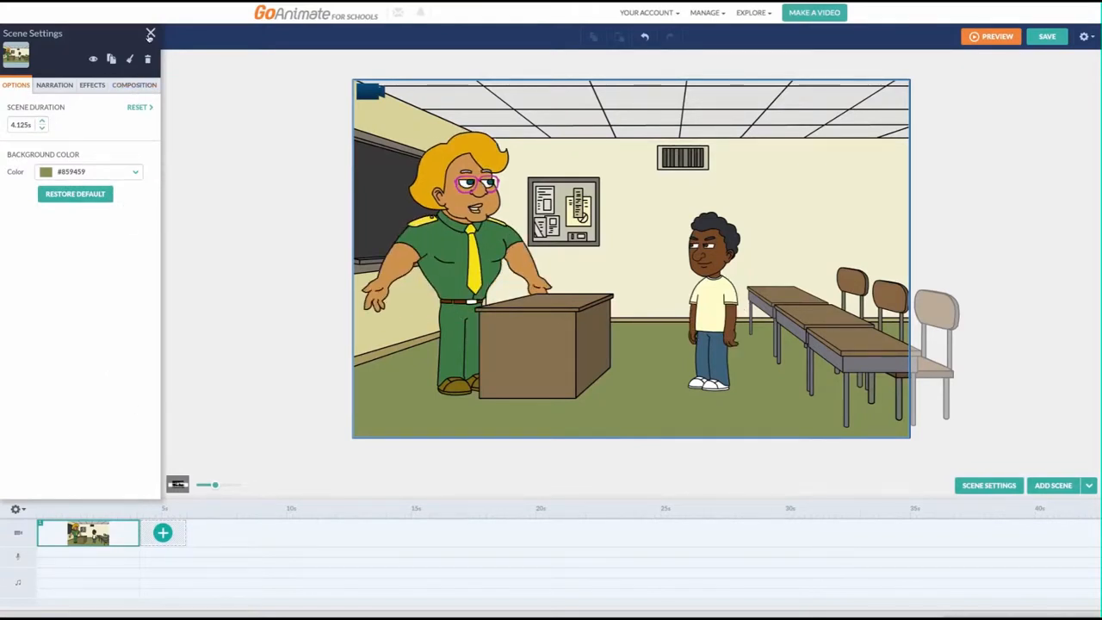
Close Scene Settings and duplicate the classroom scene via the Add Scene dropdown.
left_click(151, 34)
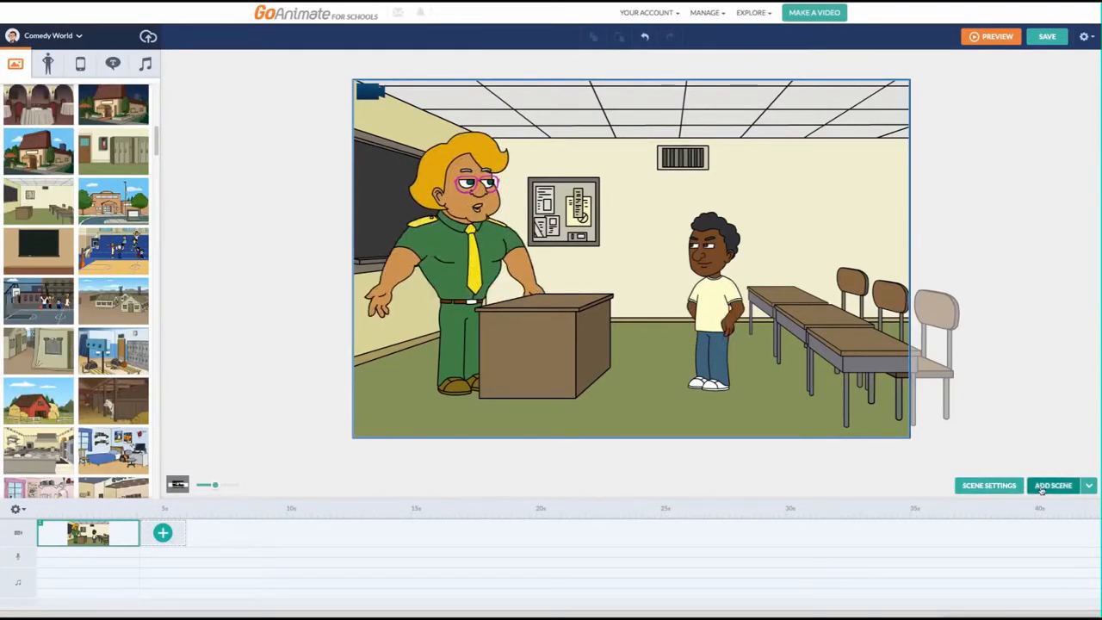
left_click(988, 484)
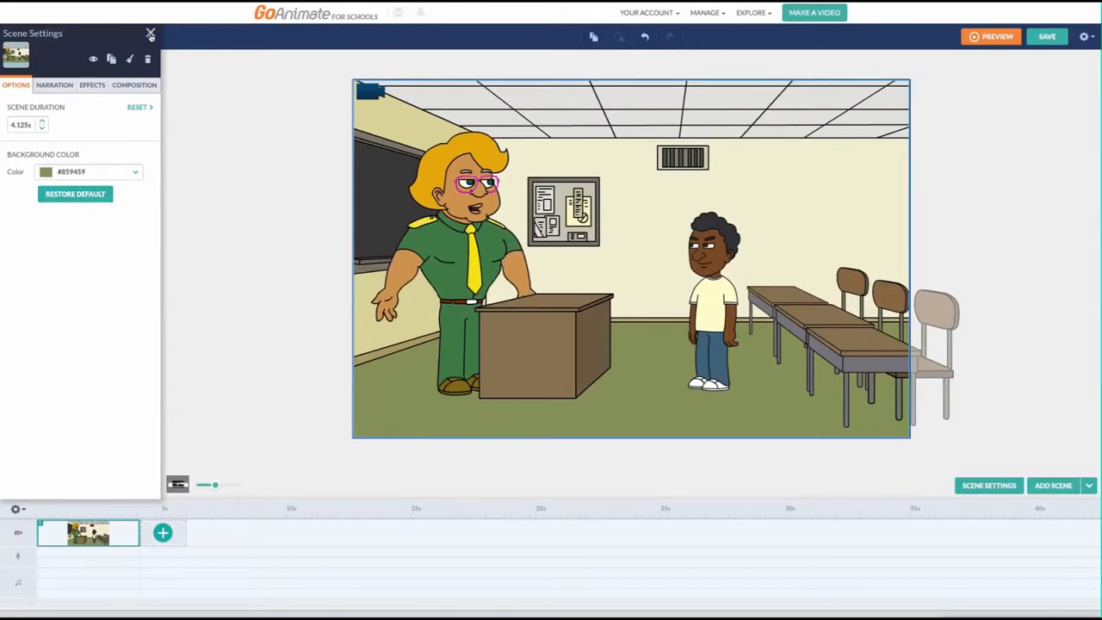
left_click(150, 34)
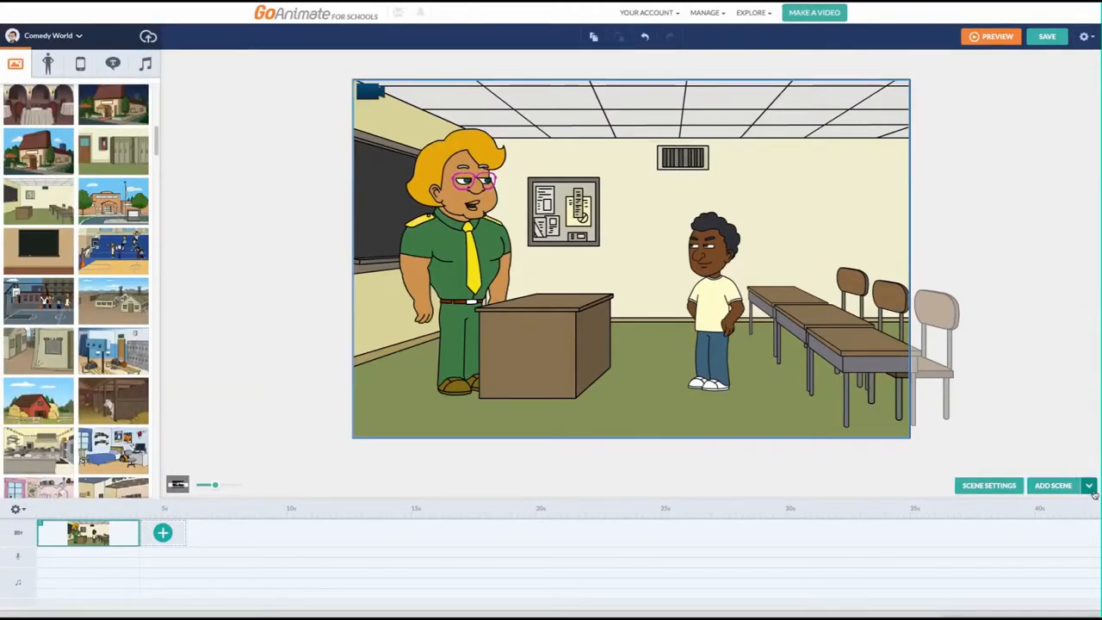
left_click(1087, 485)
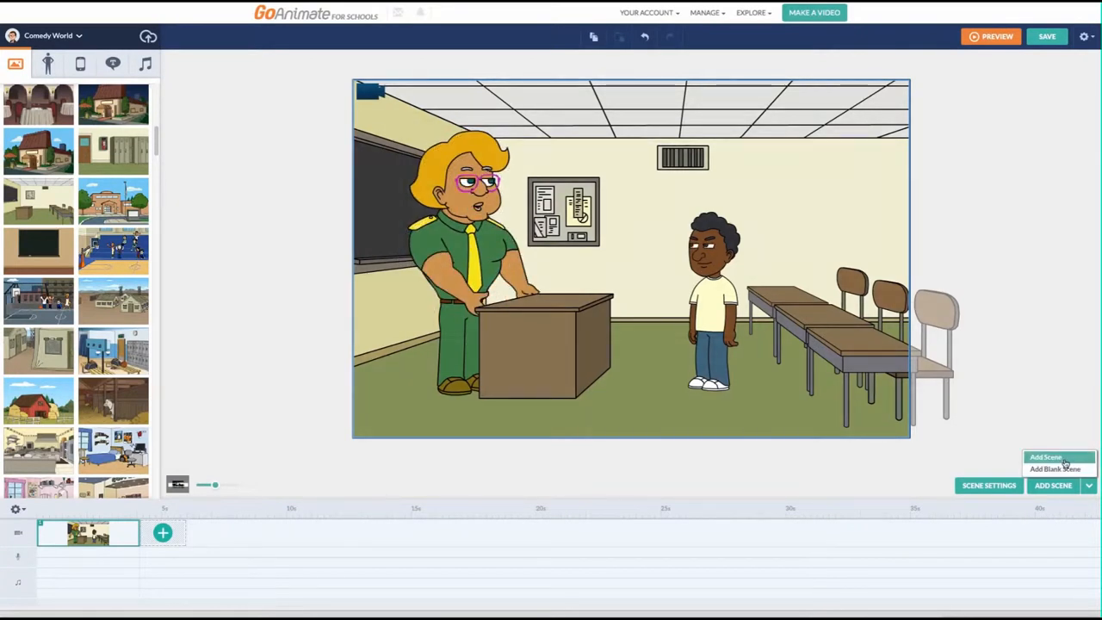
left_click(1045, 457)
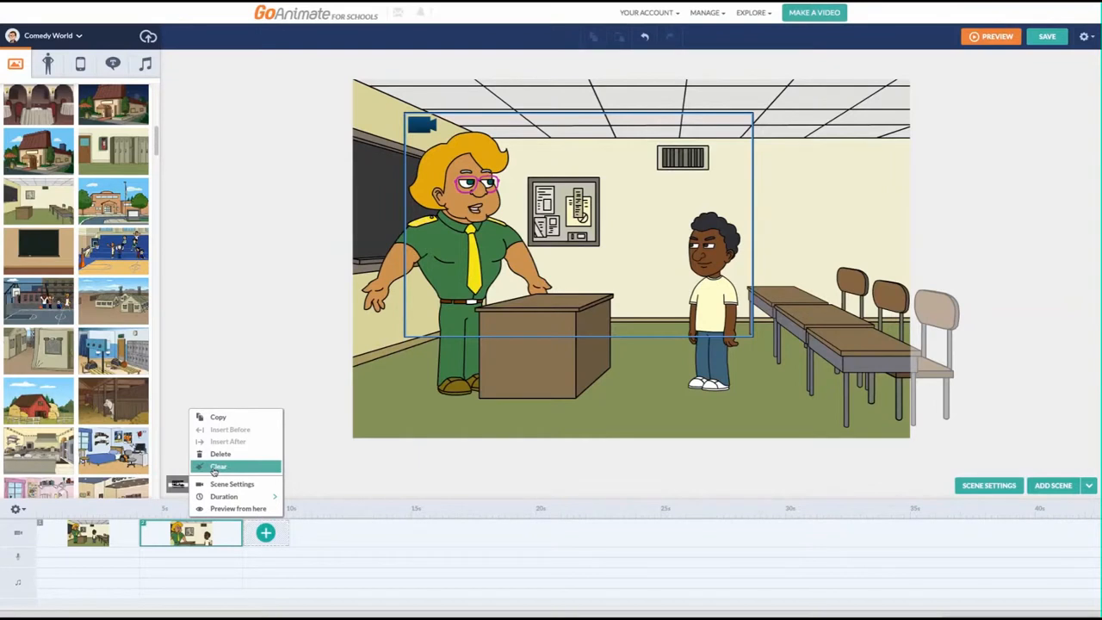
mouse_move(218, 453)
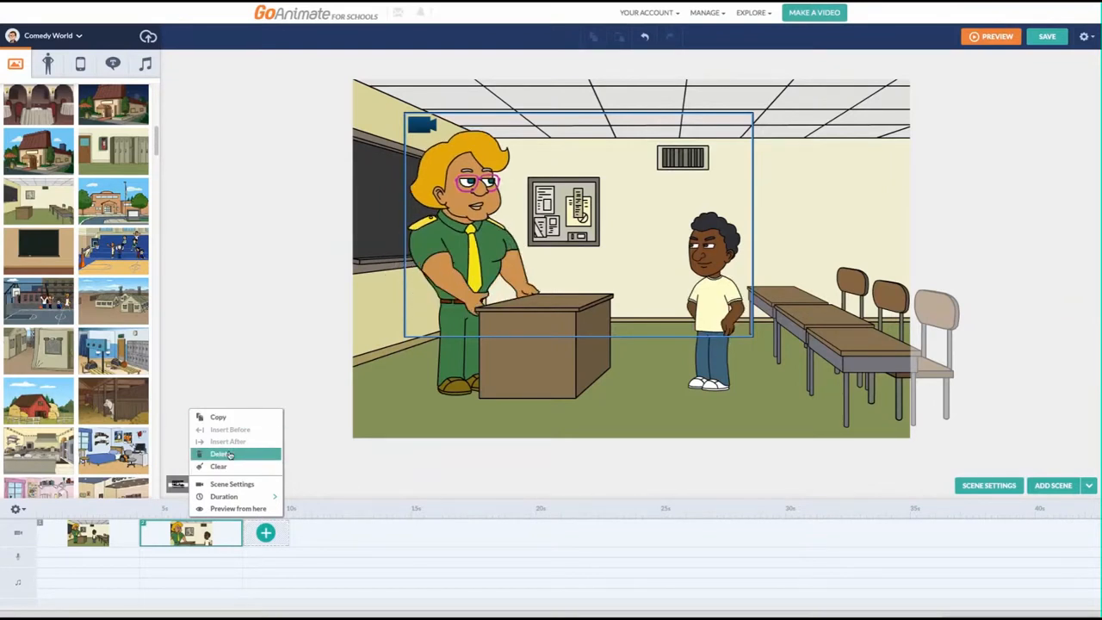
Delete the copied scene 2 and add a fresh classroom scene with the + button.
left_click(219, 454)
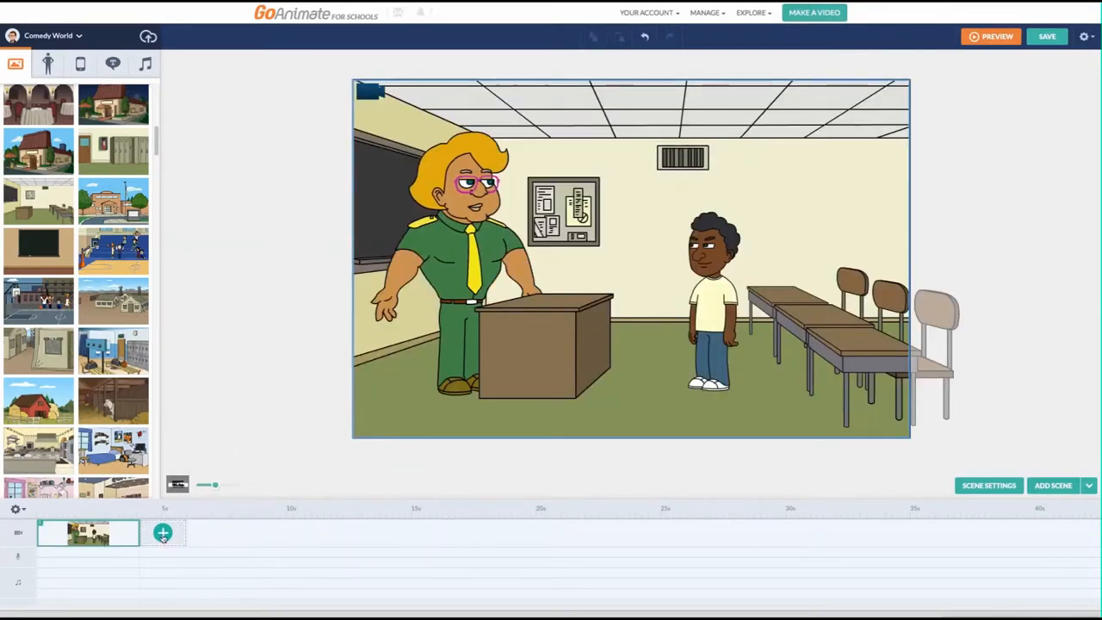
left_click(162, 533)
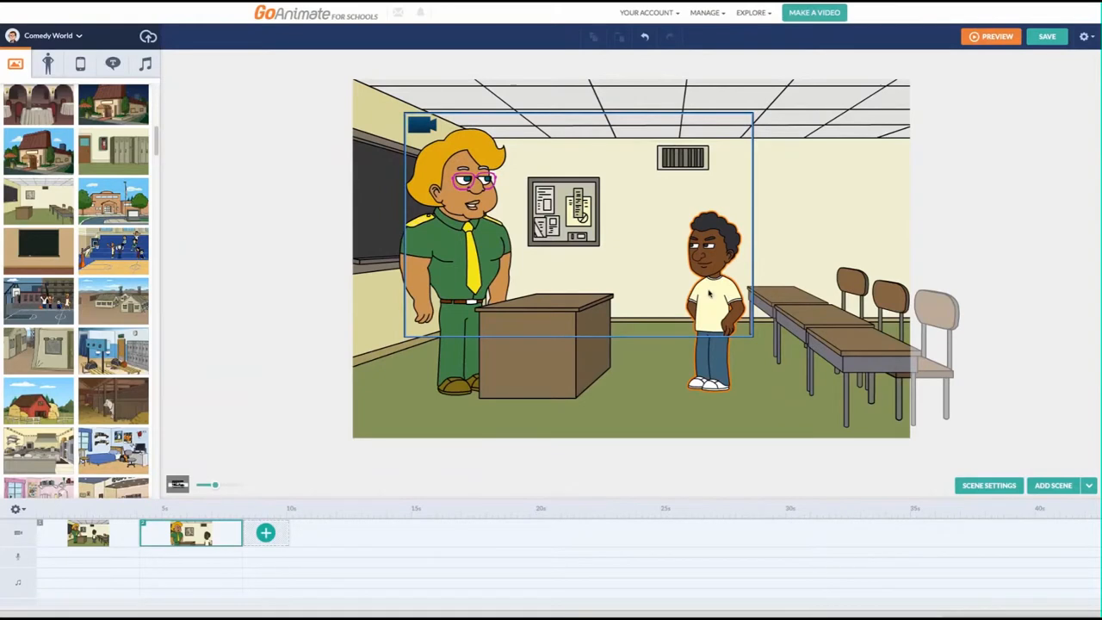
Select the teacher to view her talking actions, then browse the student's emotion actions.
left_click(713, 302)
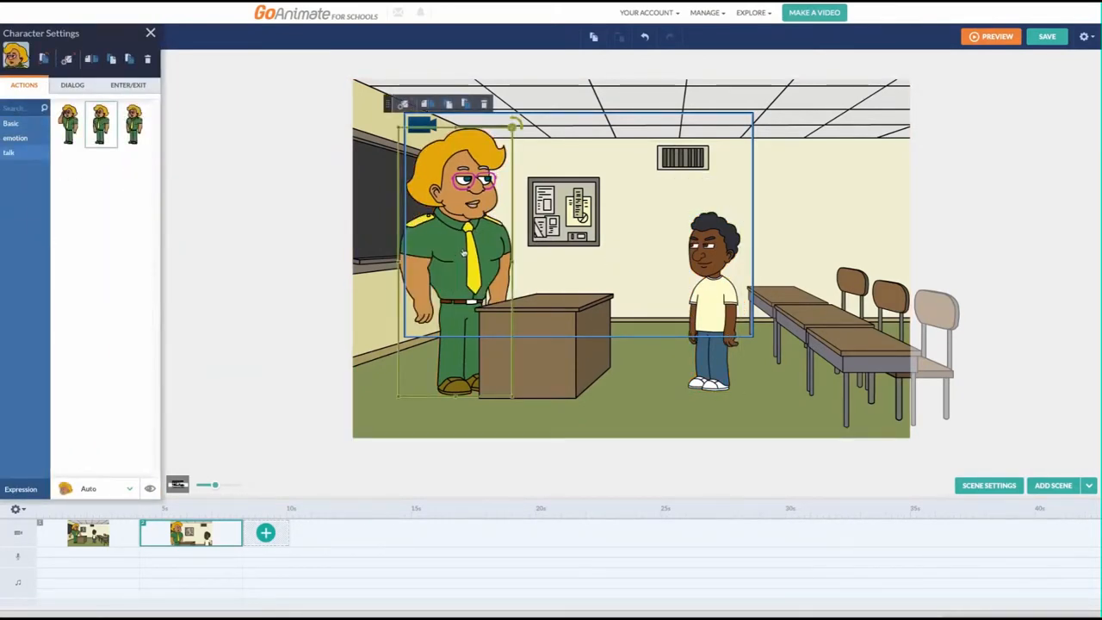
left_click(9, 152)
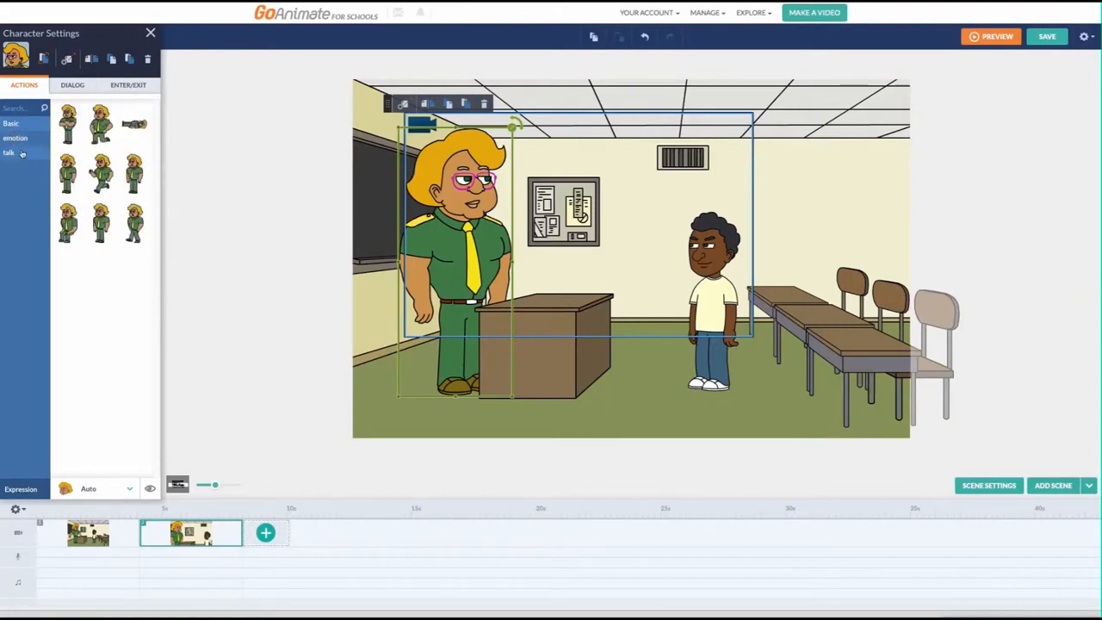
mouse_move(100, 123)
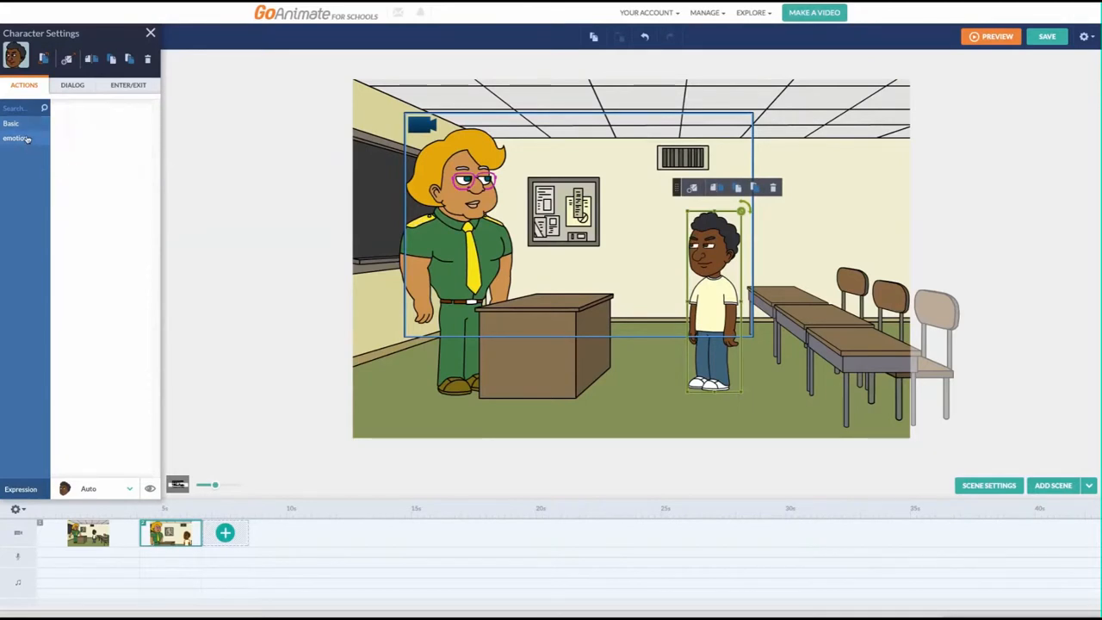
left_click(16, 137)
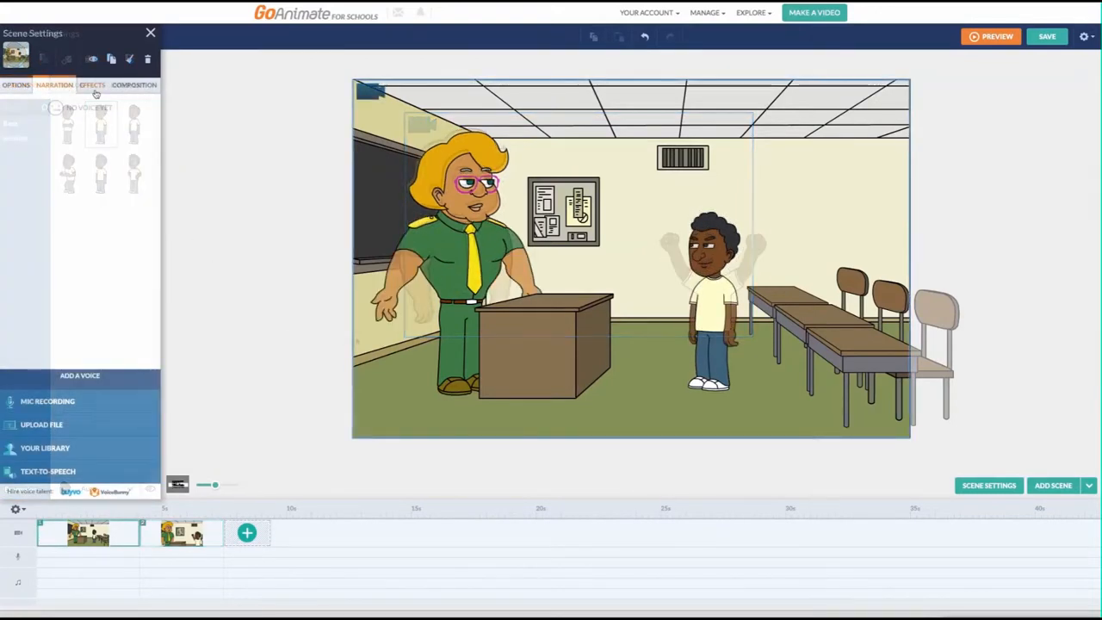
Resize scene 1's starting camera frame on the Composition tab.
left_click(134, 85)
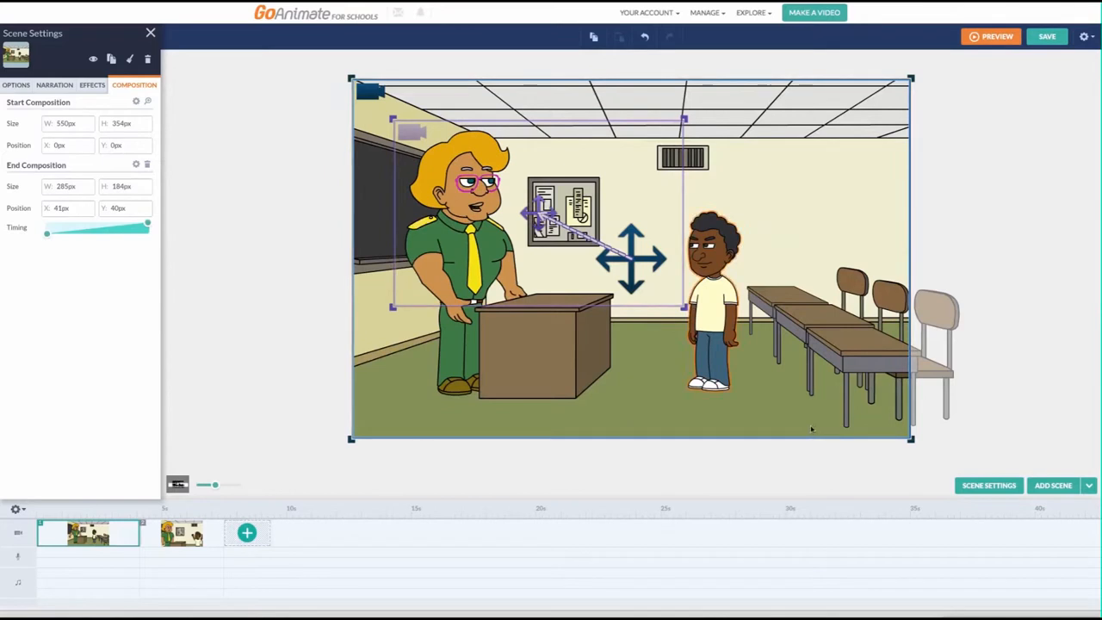
left_click_drag(911, 439, 900, 432)
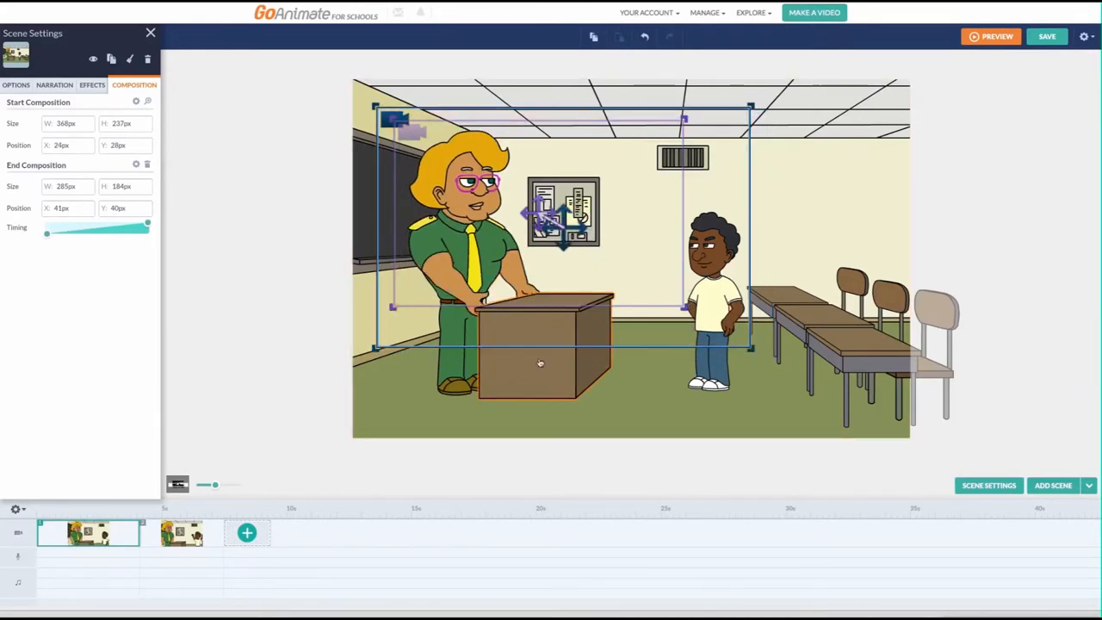
Open scene 2's settings, reposition its start frame and add a camera movement around the student.
right_click(181, 532)
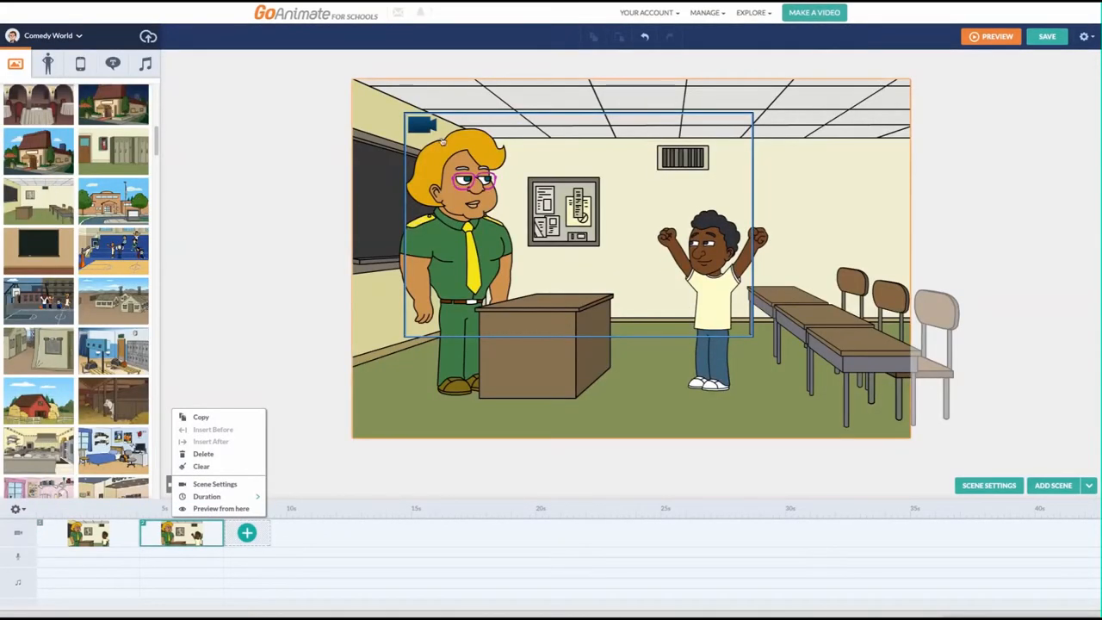
left_click(214, 482)
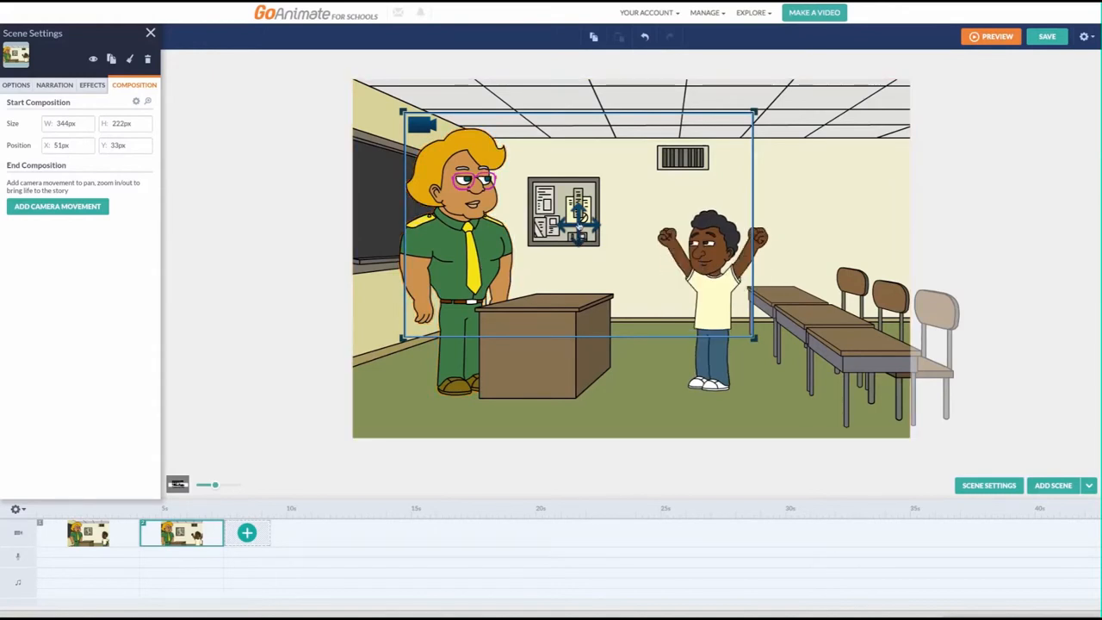
left_click_drag(576, 223, 573, 244)
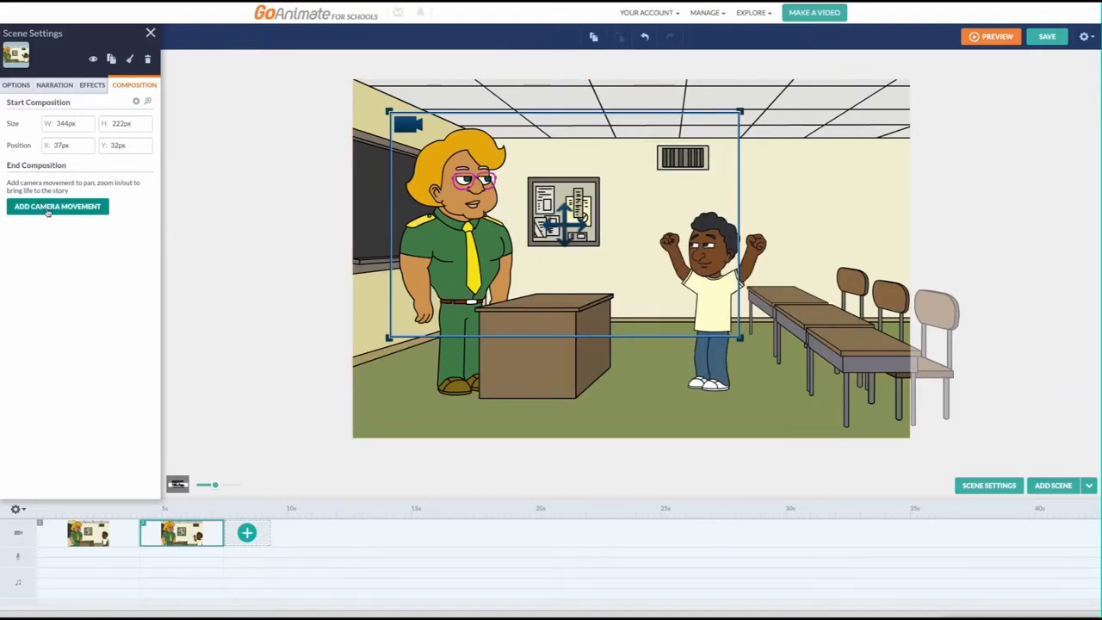
left_click(57, 206)
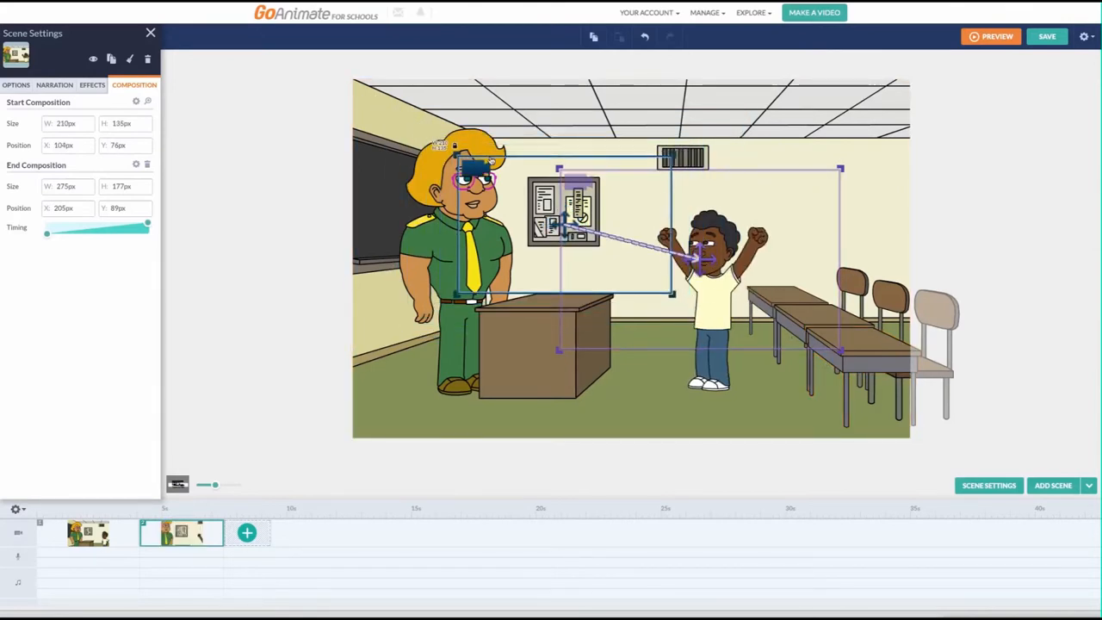
left_click(15, 84)
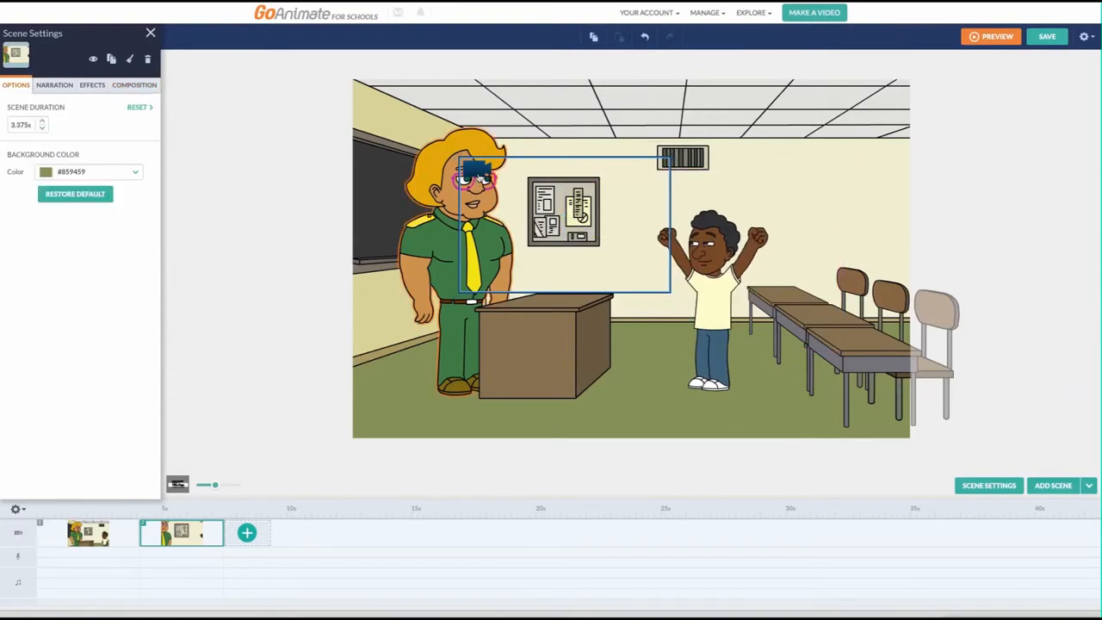
left_click(134, 84)
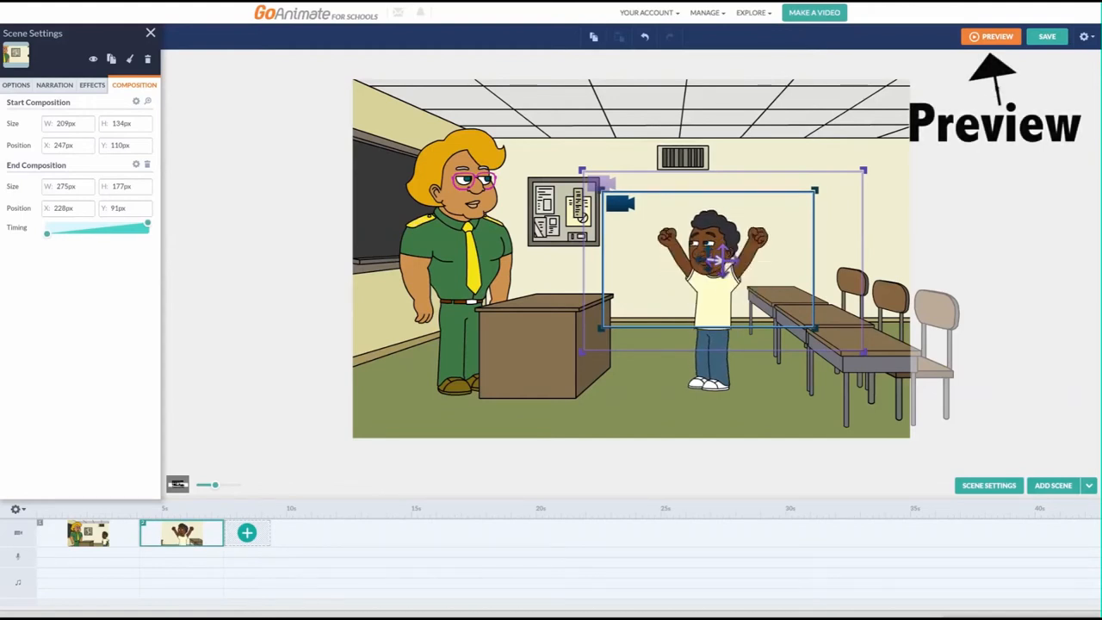
Preview the two-scene animation in the Preview Video window.
left_click(990, 36)
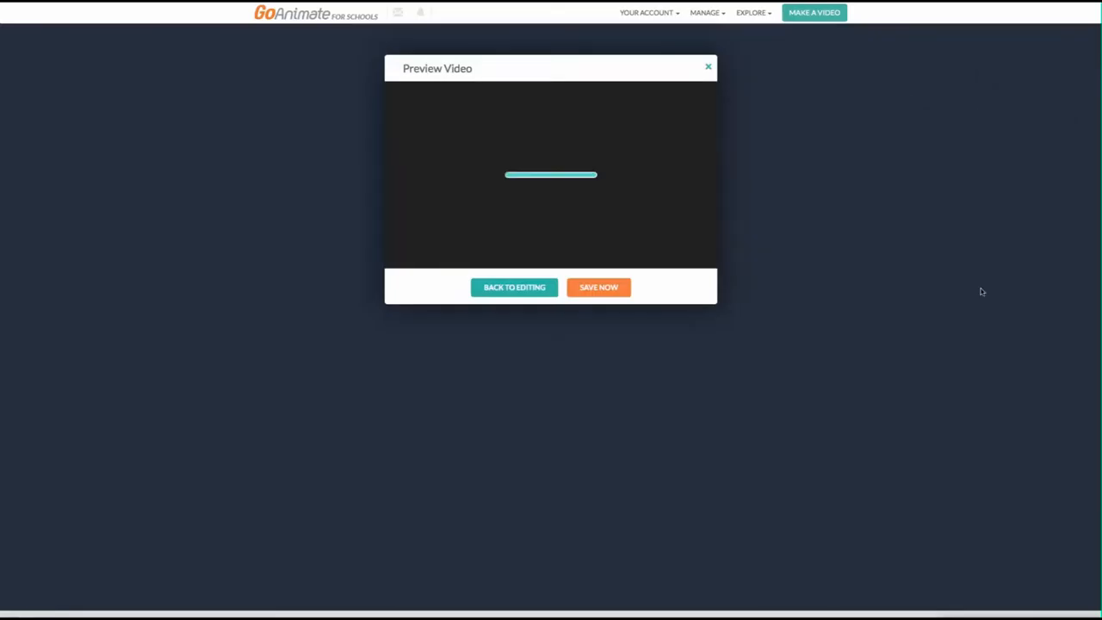
mouse_move(806, 325)
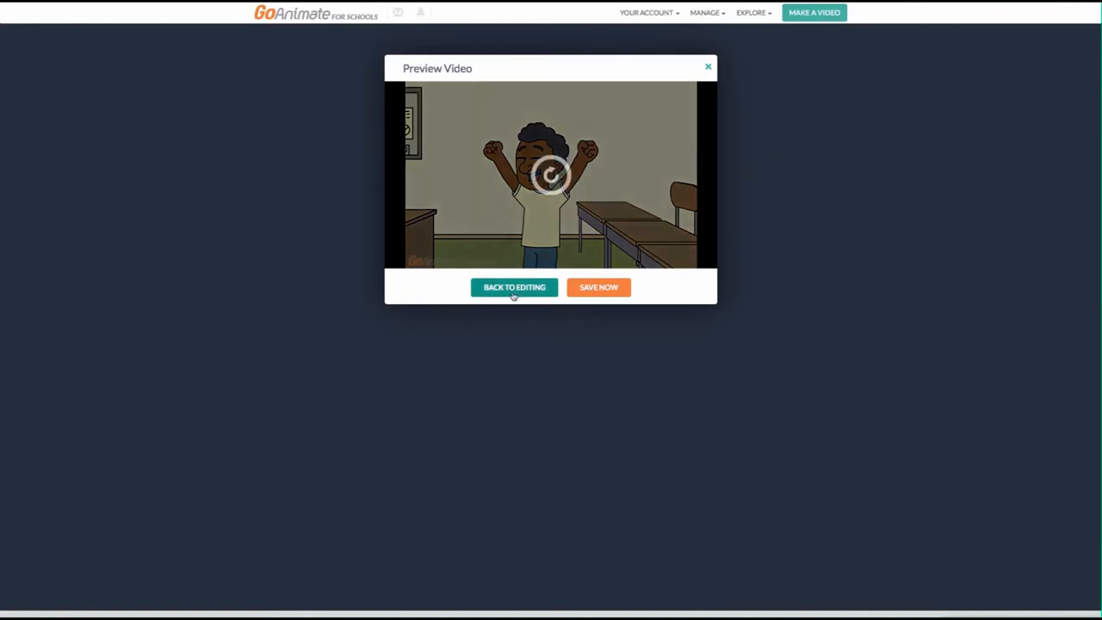
Return to editing and delete the blank third scene from the timeline.
left_click(513, 286)
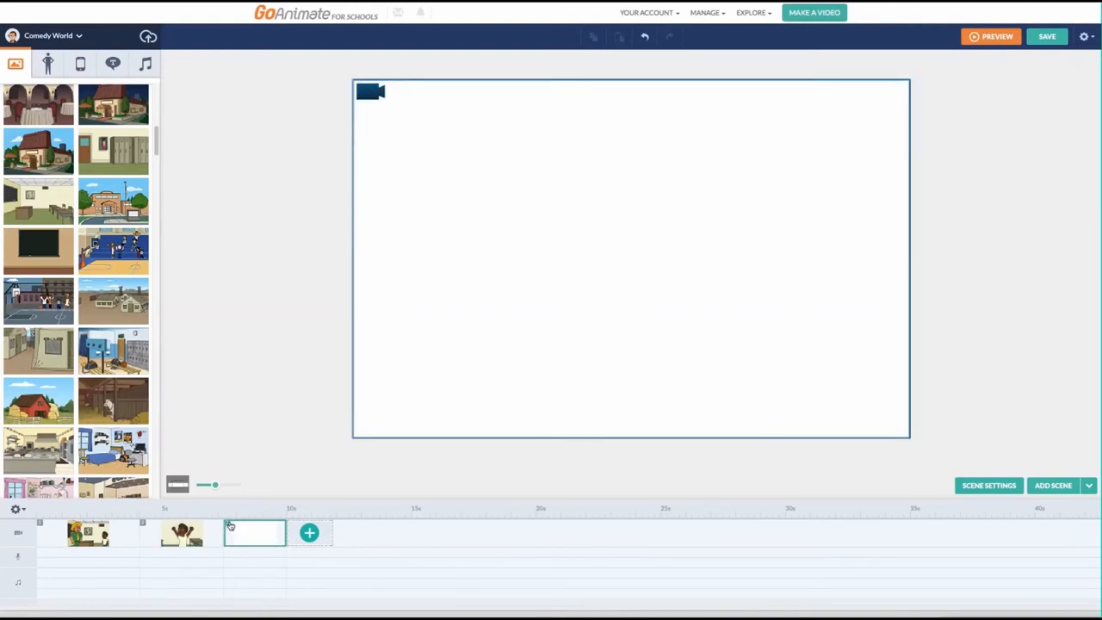
right_click(254, 531)
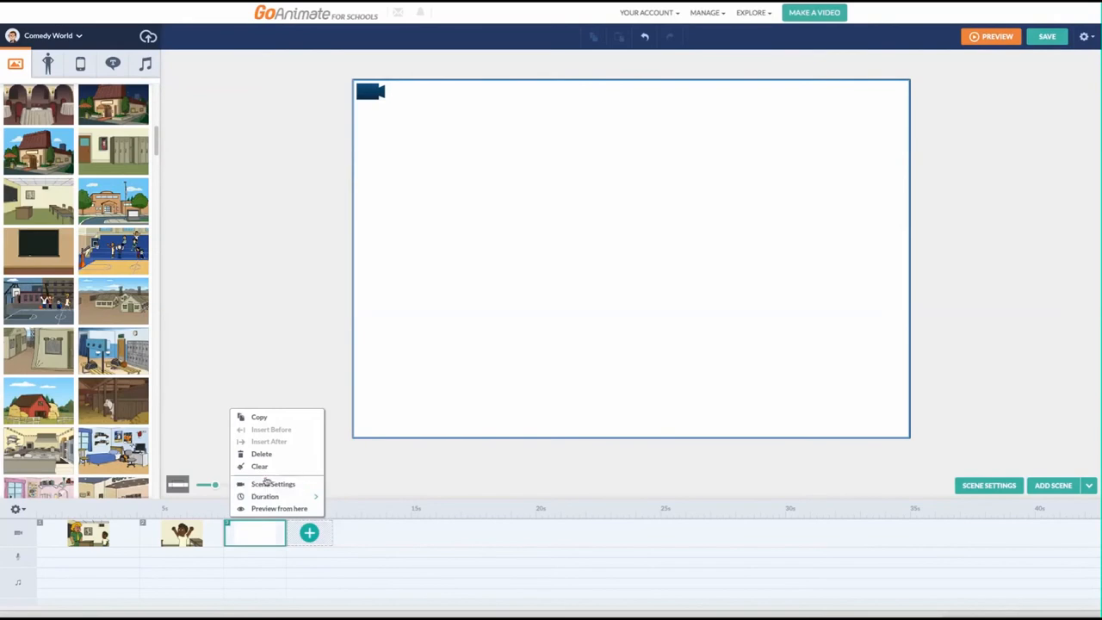
left_click(181, 531)
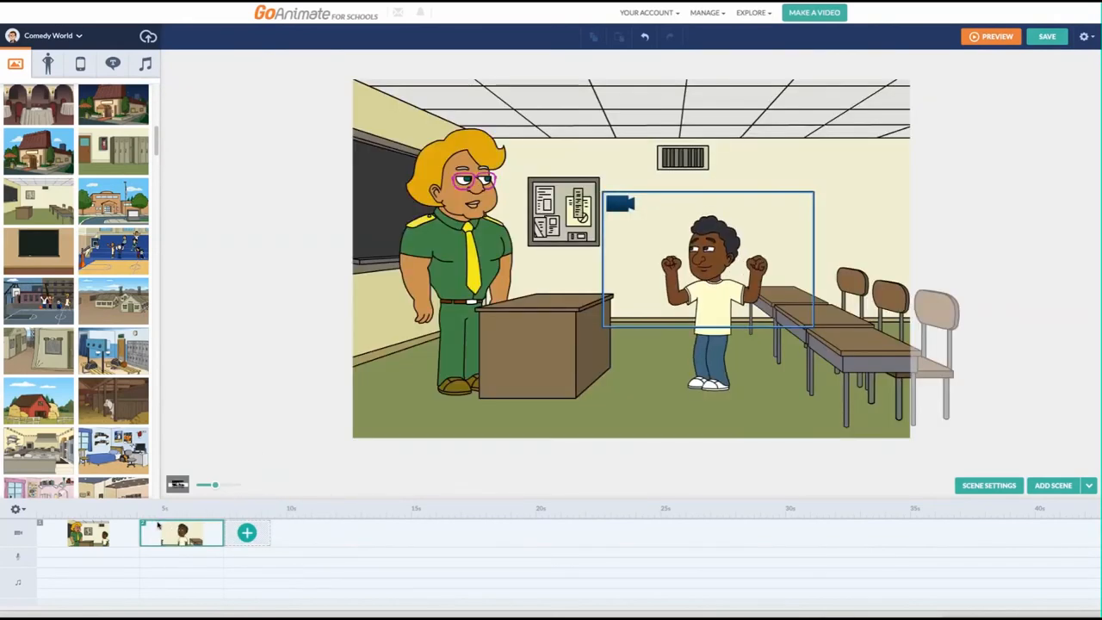
left_click(991, 36)
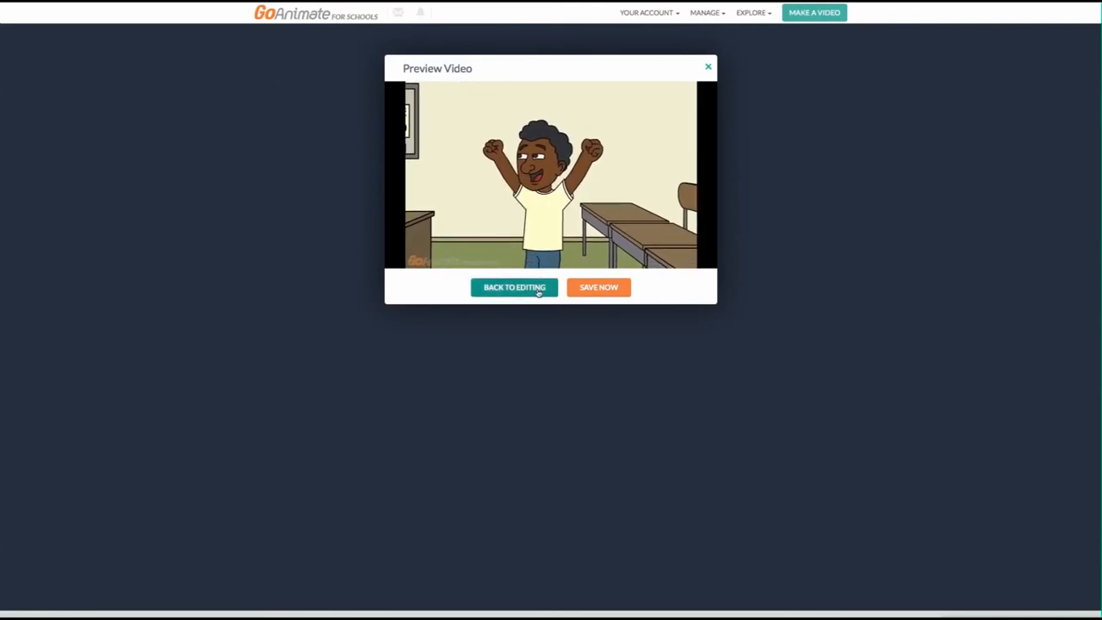
left_click(513, 286)
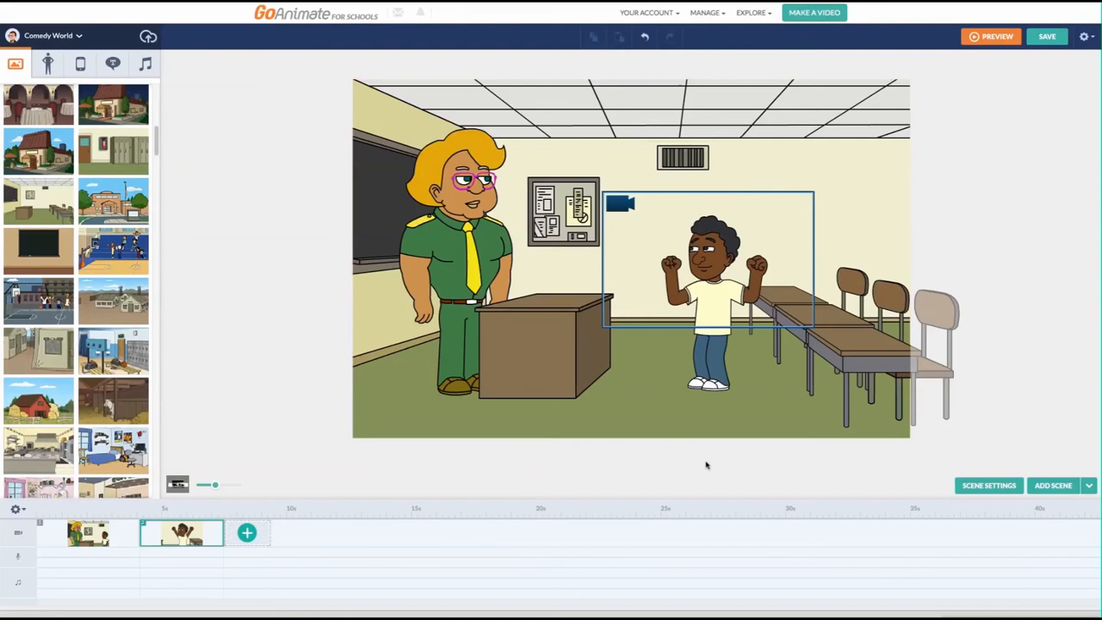